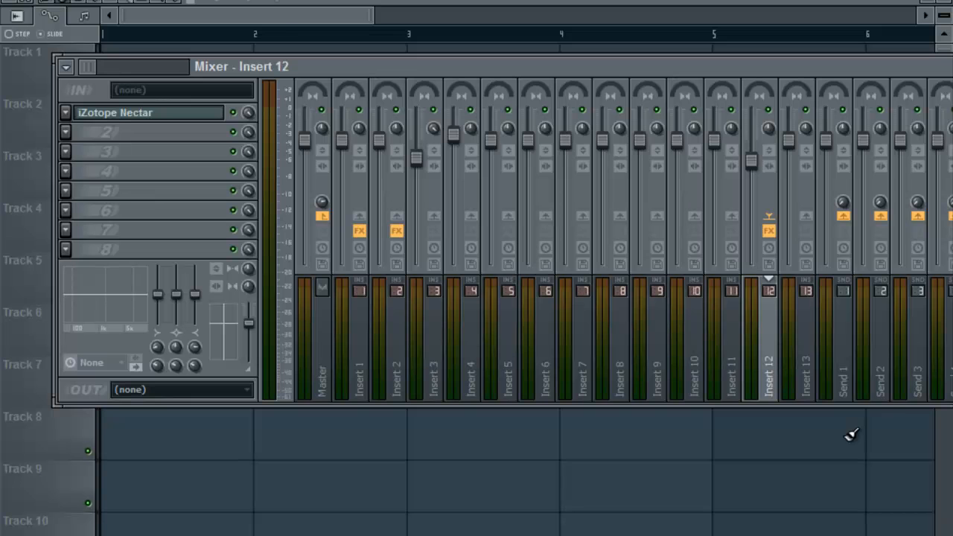
{"action": "mouse_move", "coordinate": [176, 349]}
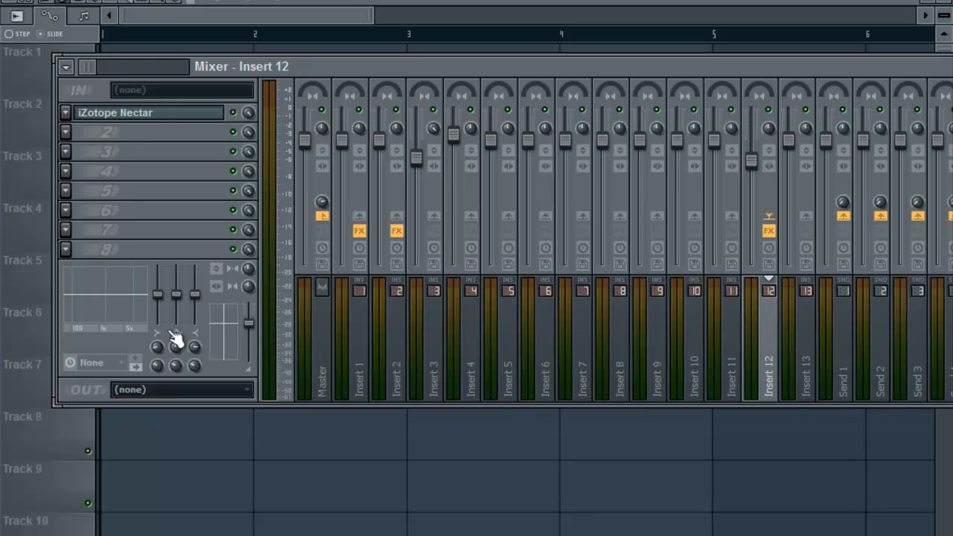
{"action": "mouse_move", "coordinate": [176, 263]}
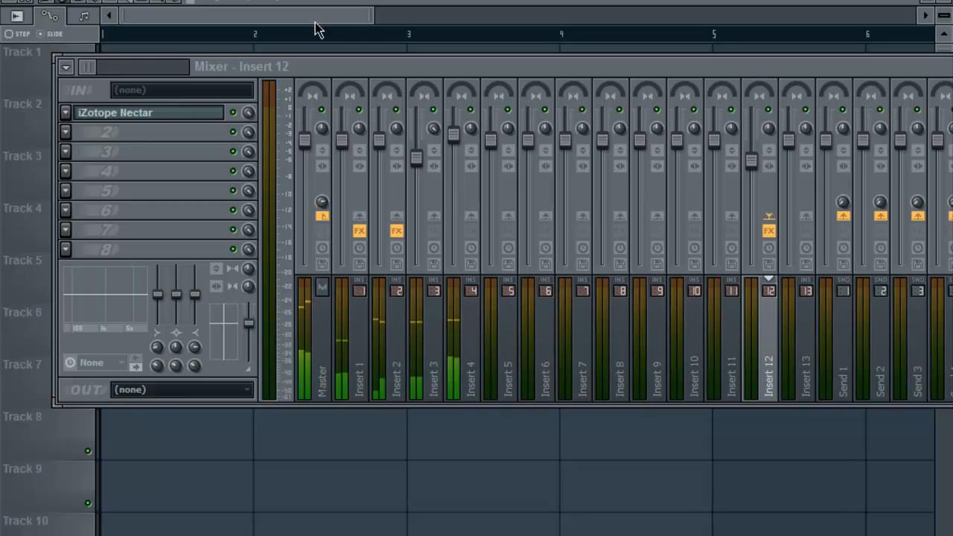
Select Insert 1 in the mixer and show its H3D Binauralizer plugin window.
{"action": "left_click", "coordinate": [357, 350]}
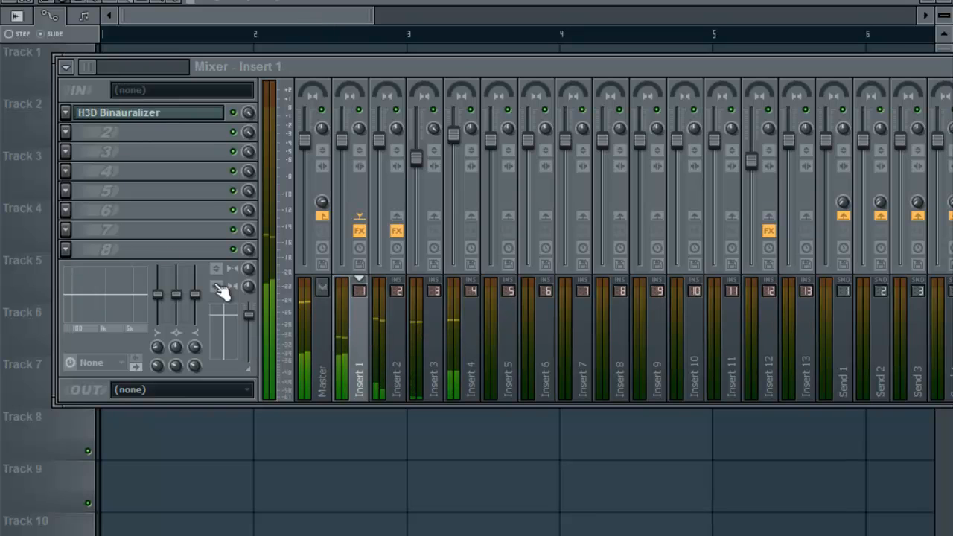
{"action": "left_click", "coordinate": [141, 113]}
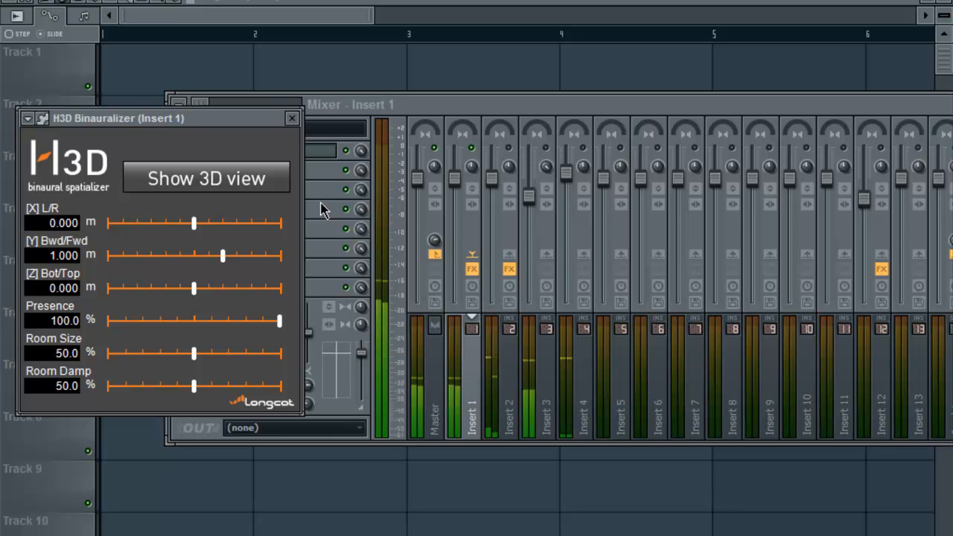
{"action": "mouse_move", "coordinate": [221, 182]}
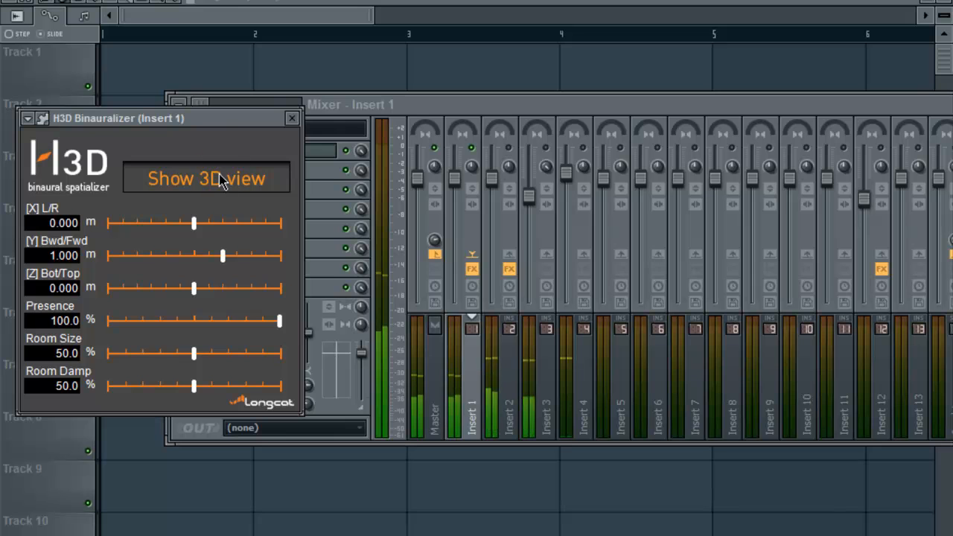
In the 3D view, drag the source behind and slightly below the listener (Bwd/Fwd -1.338, Bot/Top -0.338).
{"action": "left_click", "coordinate": [205, 178]}
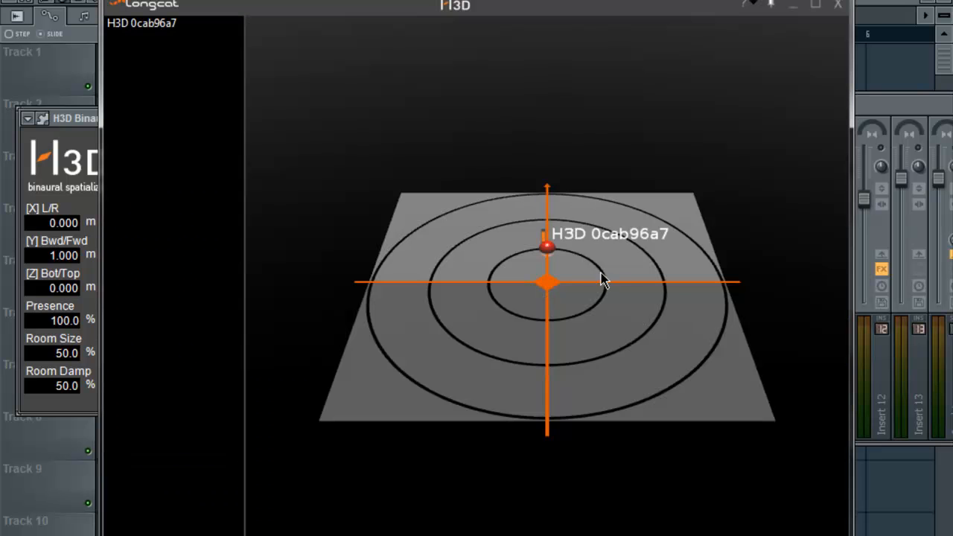
{"action": "mouse_move", "coordinate": [640, 257]}
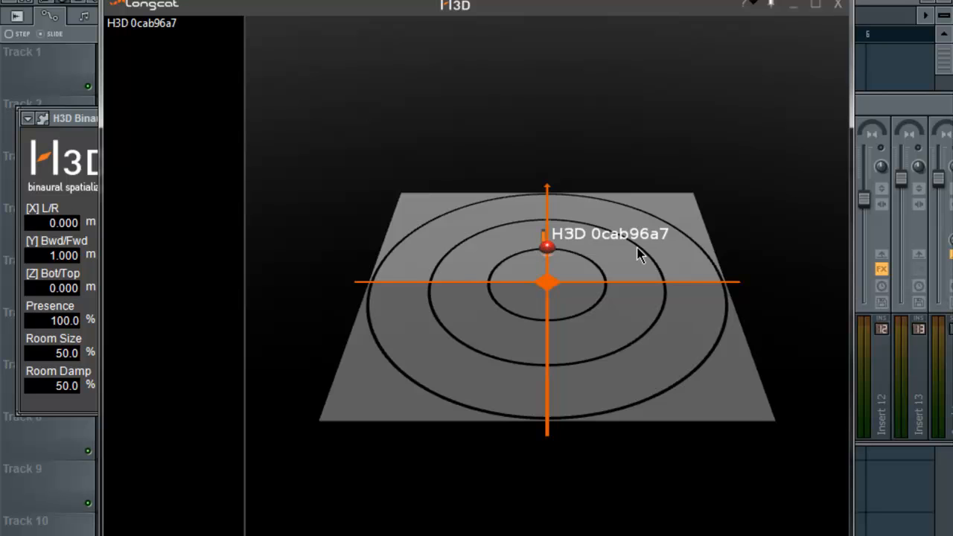
{"action": "mouse_move", "coordinate": [558, 261]}
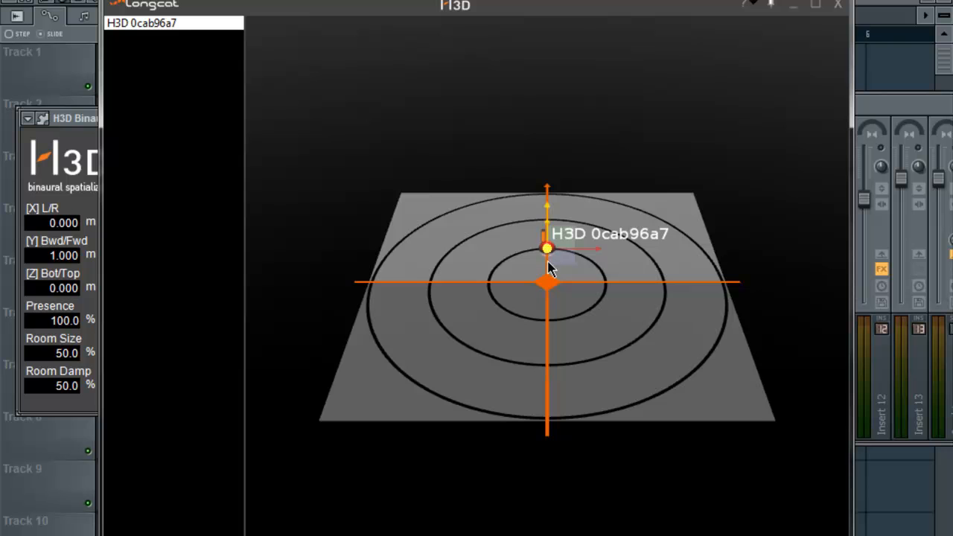
{"action": "left_click_drag", "start_coordinate": [548, 250], "coordinate": [551, 308]}
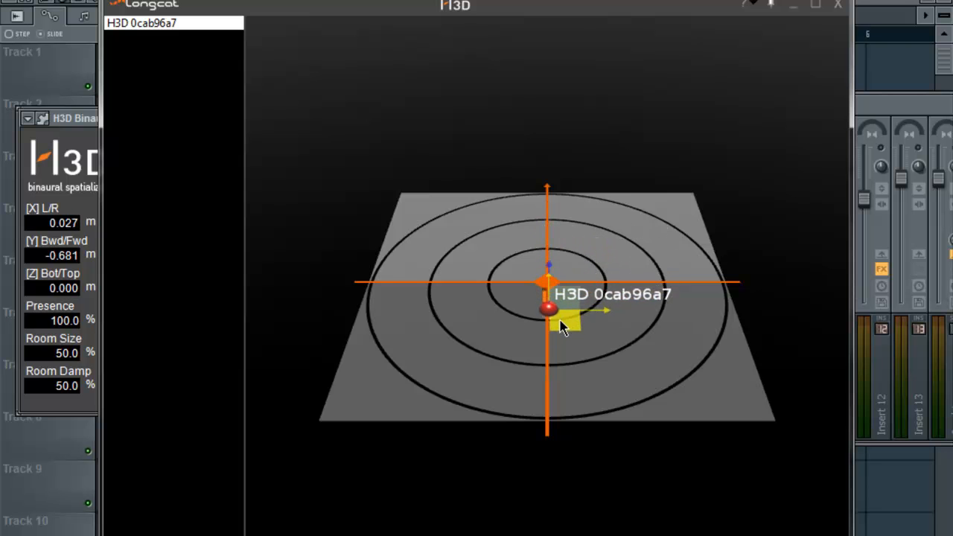
{"action": "left_click_drag", "start_coordinate": [551, 309], "coordinate": [551, 316]}
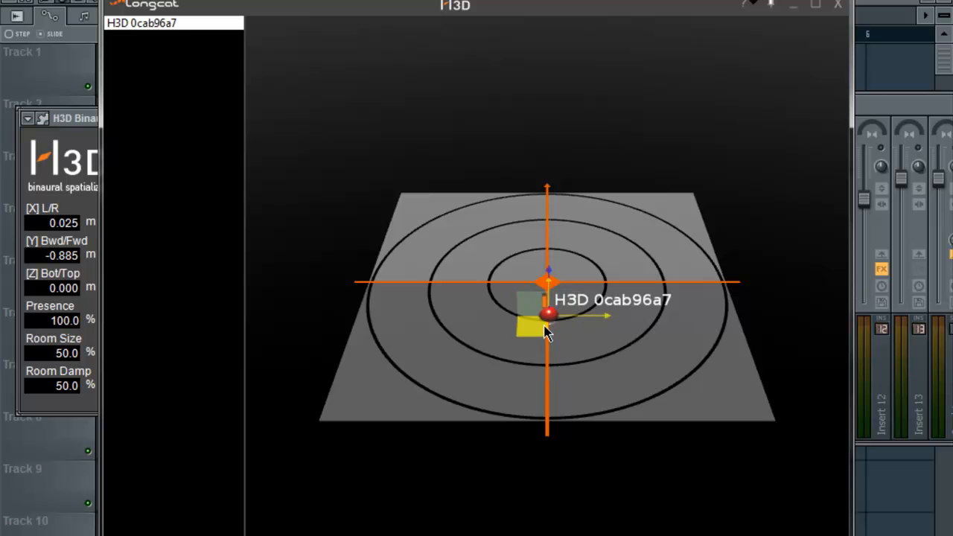
{"action": "left_click_drag", "start_coordinate": [548, 312], "coordinate": [548, 334]}
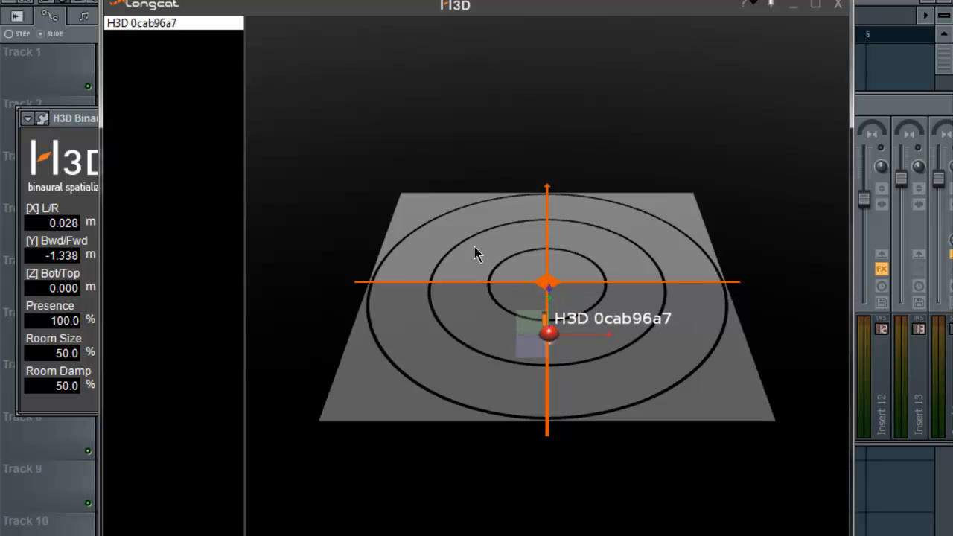
{"action": "mouse_move", "coordinate": [521, 229]}
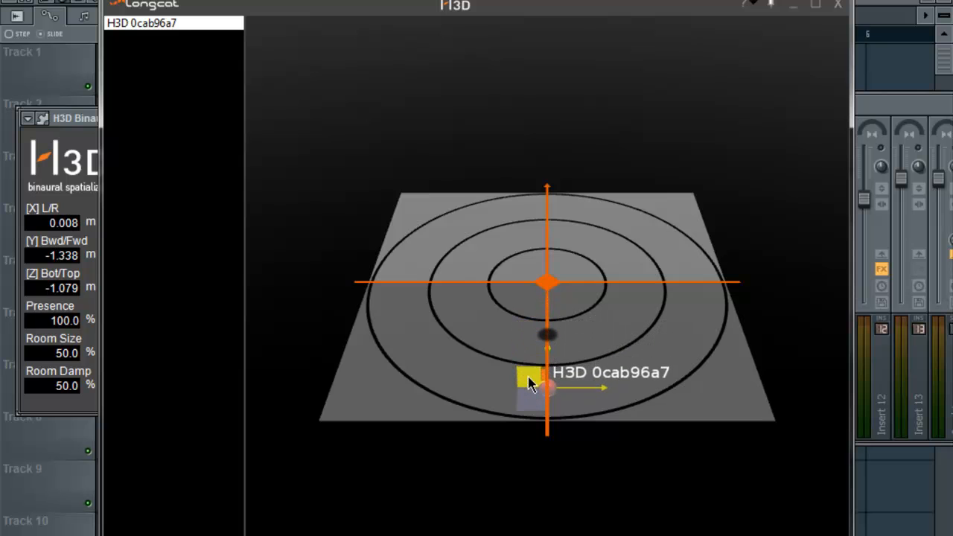
{"action": "left_click_drag", "start_coordinate": [529, 384], "coordinate": [521, 402]}
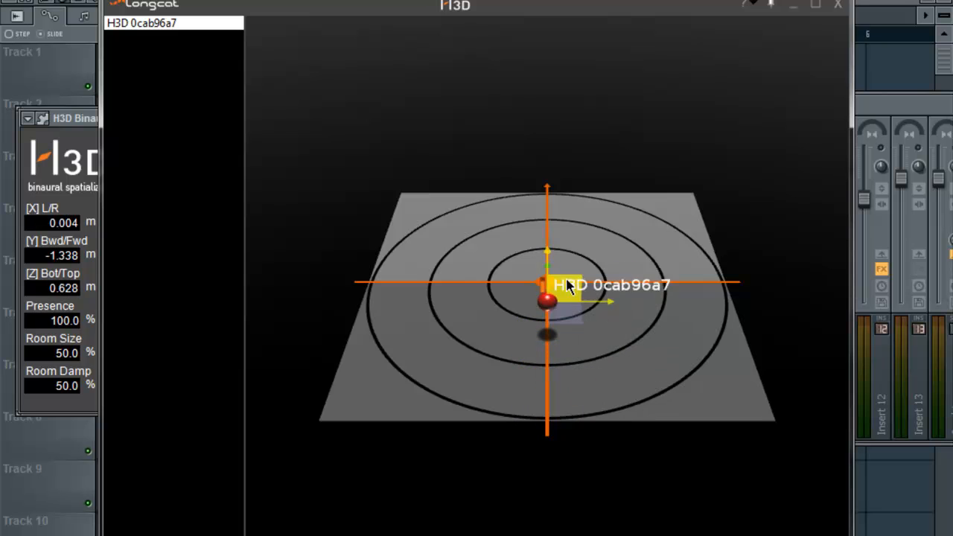
{"action": "left_click_drag", "start_coordinate": [566, 286], "coordinate": [577, 335]}
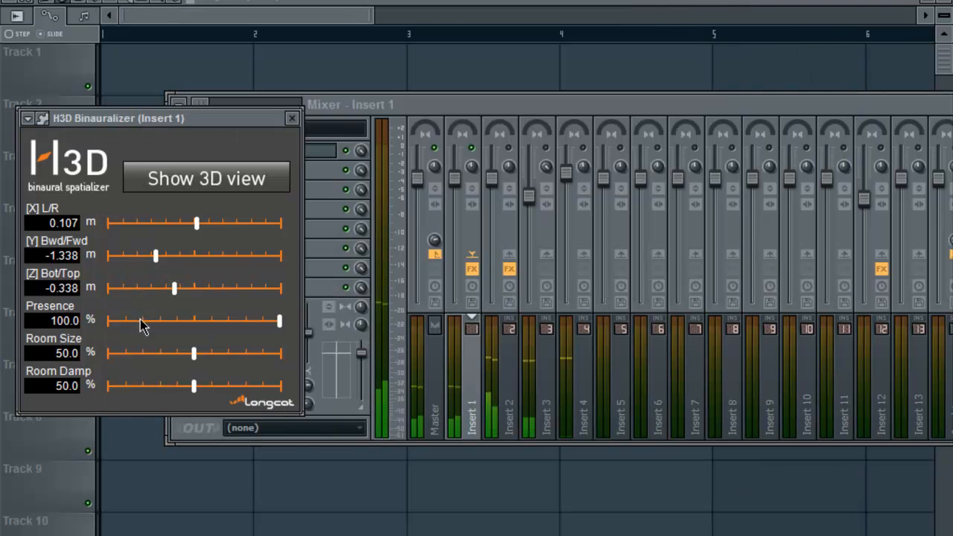
{"action": "mouse_move", "coordinate": [192, 232]}
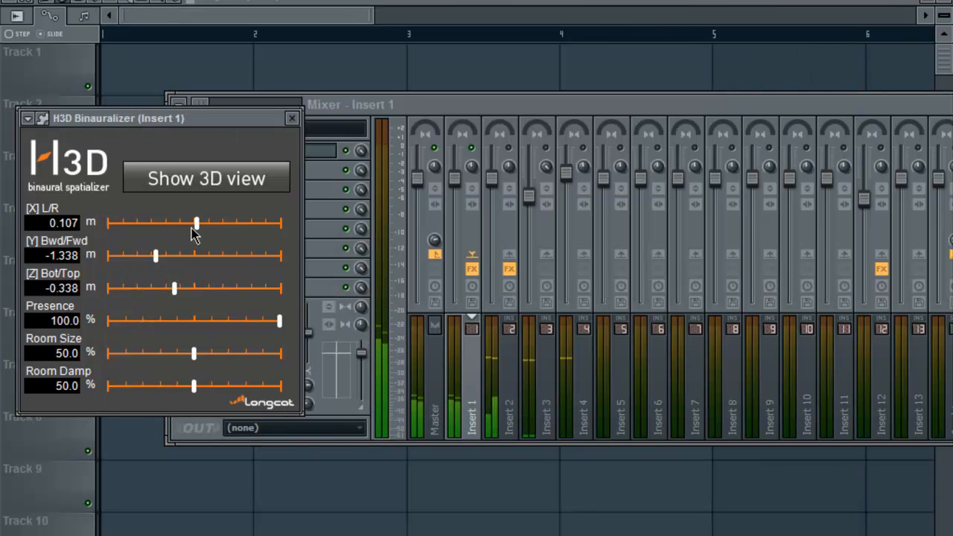
Sweep the L/R slider right and left, settling near centre at about -0.148.
{"action": "left_click_drag", "start_coordinate": [197, 223], "coordinate": [277, 223]}
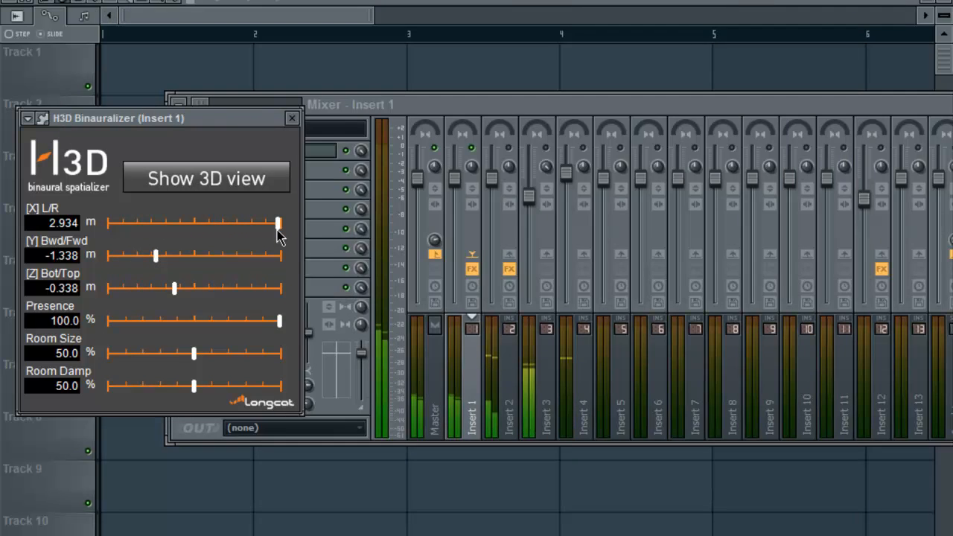
{"action": "left_click_drag", "start_coordinate": [277, 222], "coordinate": [107, 221]}
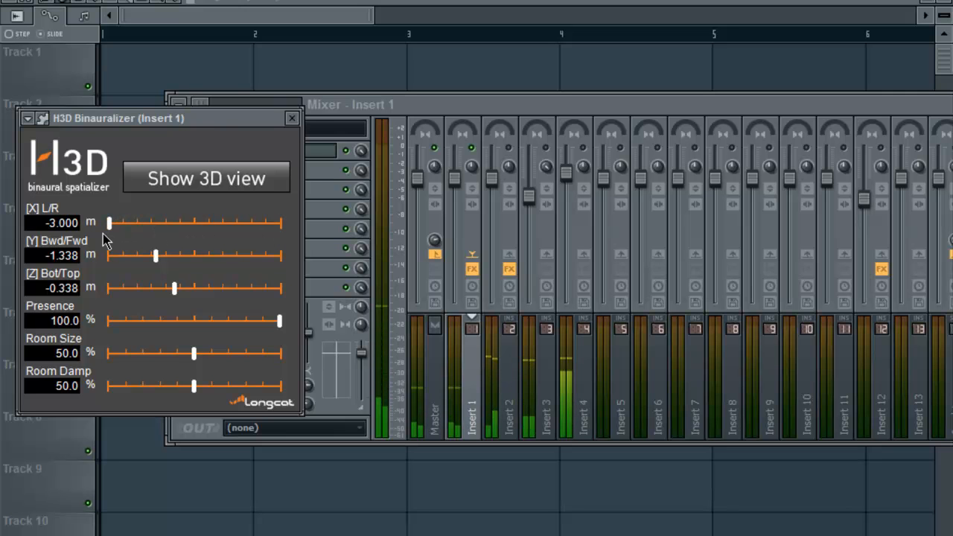
{"action": "left_click_drag", "start_coordinate": [107, 223], "coordinate": [195, 223]}
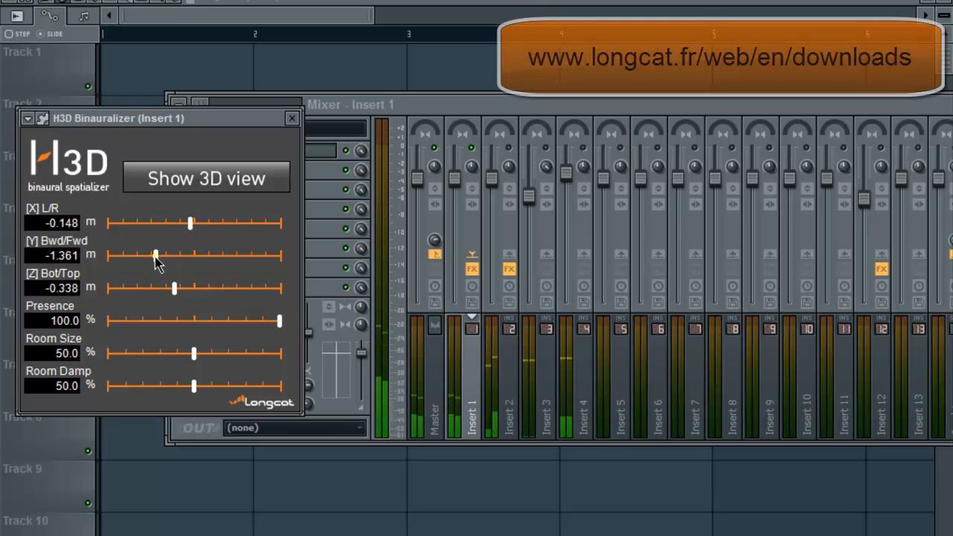
Sweep the Bwd/Fwd slider forward and behind the listener, returning near centre at -0.016.
{"action": "left_click_drag", "start_coordinate": [155, 256], "coordinate": [226, 256]}
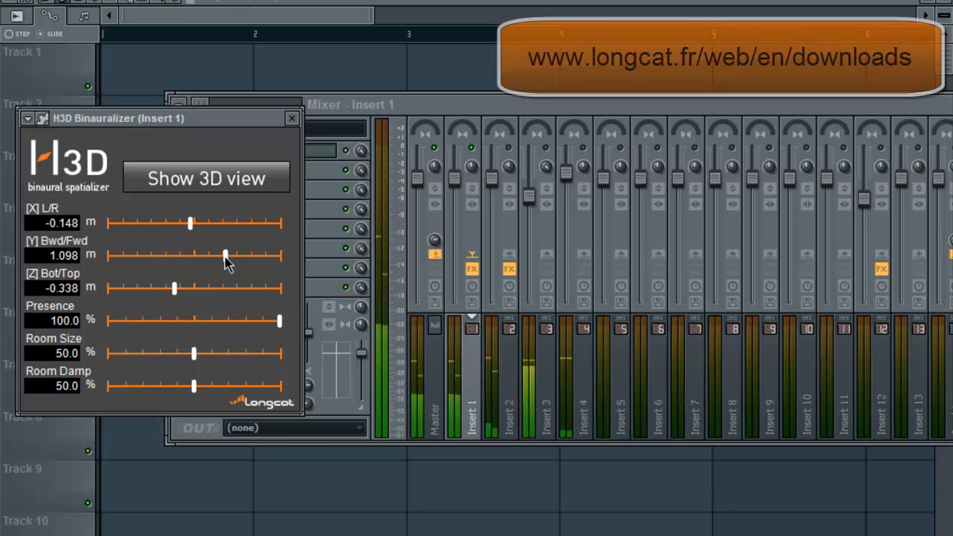
{"action": "left_click_drag", "start_coordinate": [225, 257], "coordinate": [232, 256]}
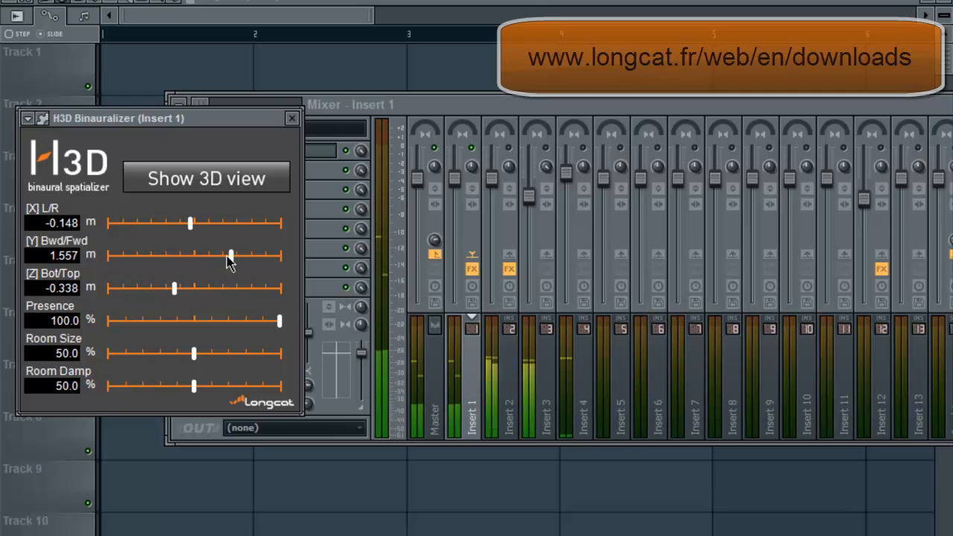
{"action": "left_click_drag", "start_coordinate": [231, 256], "coordinate": [211, 256]}
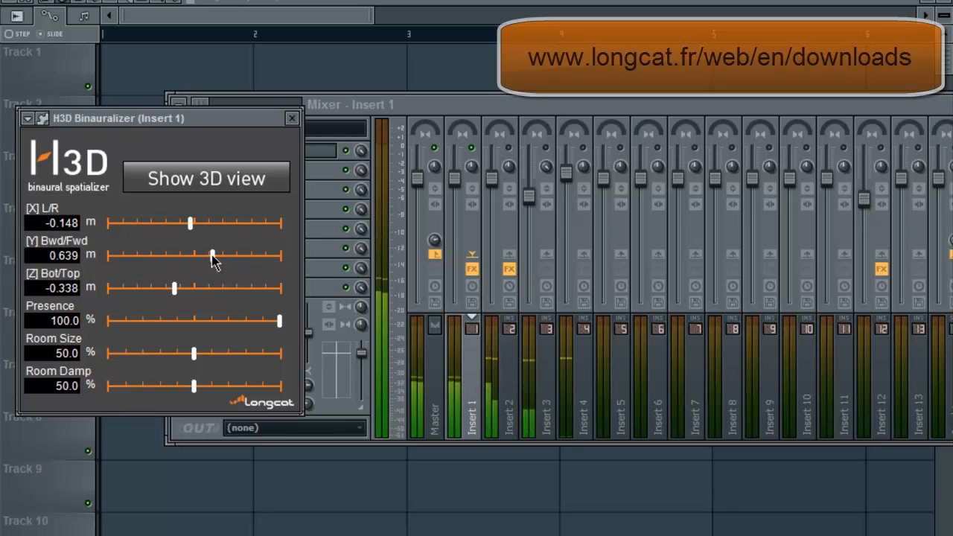
{"action": "left_click_drag", "start_coordinate": [212, 256], "coordinate": [166, 257]}
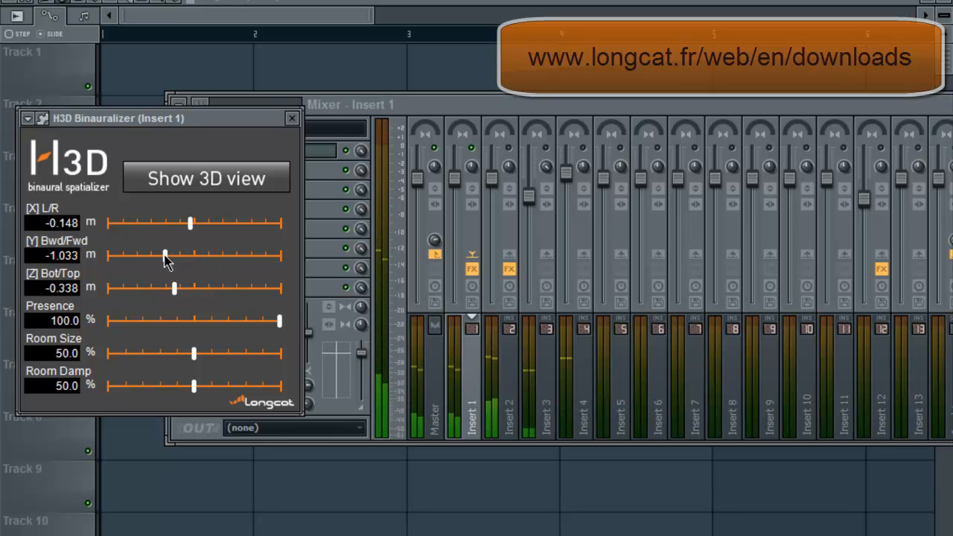
{"action": "left_click_drag", "start_coordinate": [166, 256], "coordinate": [154, 256]}
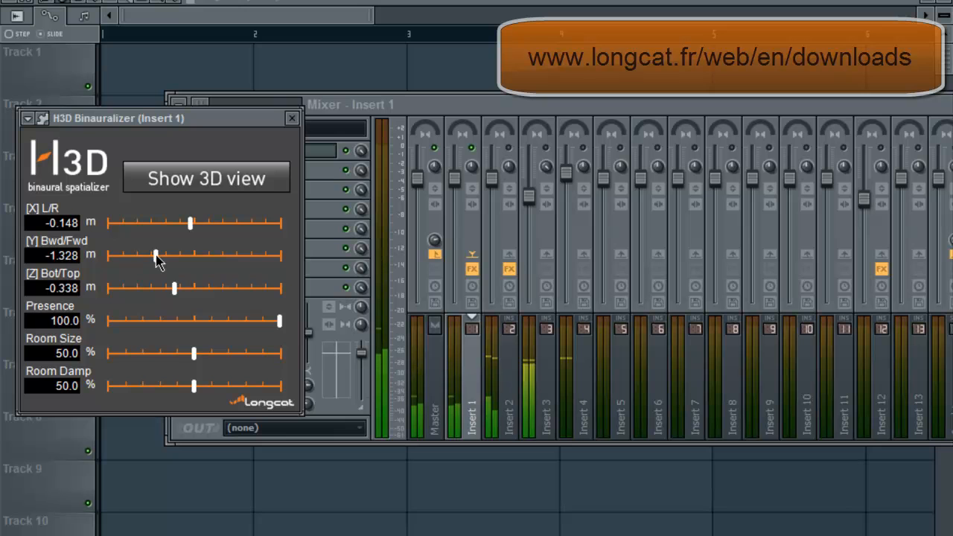
{"action": "left_click_drag", "start_coordinate": [156, 256], "coordinate": [112, 256]}
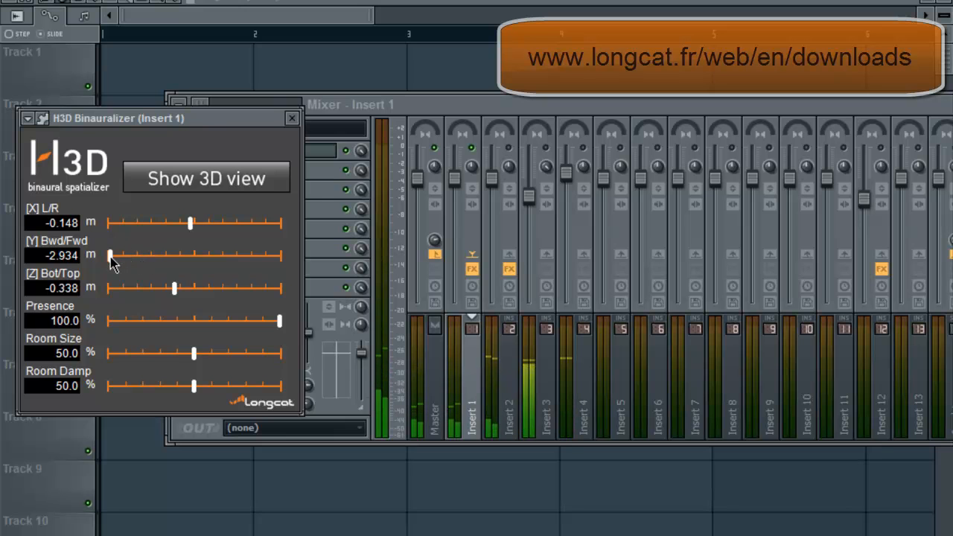
{"action": "left_click_drag", "start_coordinate": [111, 257], "coordinate": [194, 256]}
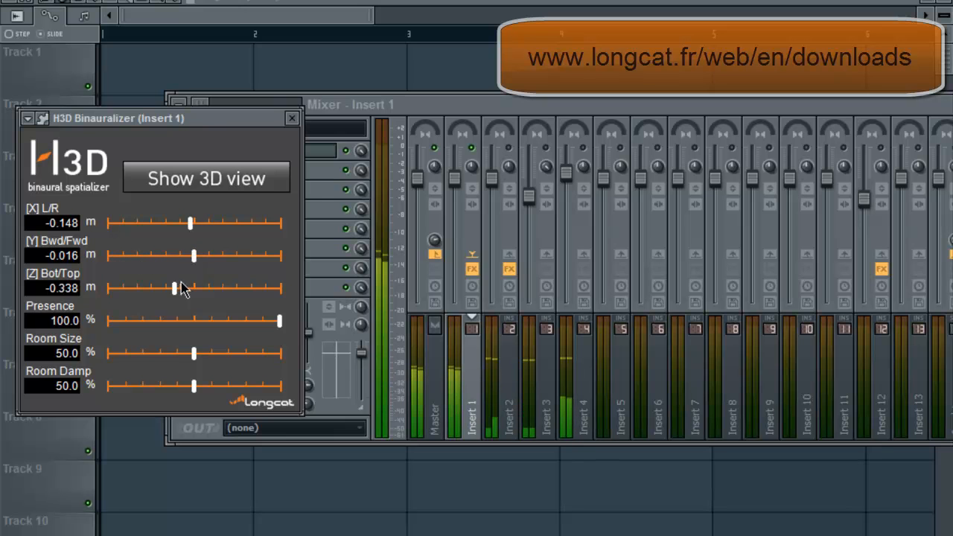
Sweep the Bot/Top slider up and down, leaving the sound slightly above centre at 0.139 m.
{"action": "left_click_drag", "start_coordinate": [175, 289], "coordinate": [226, 288]}
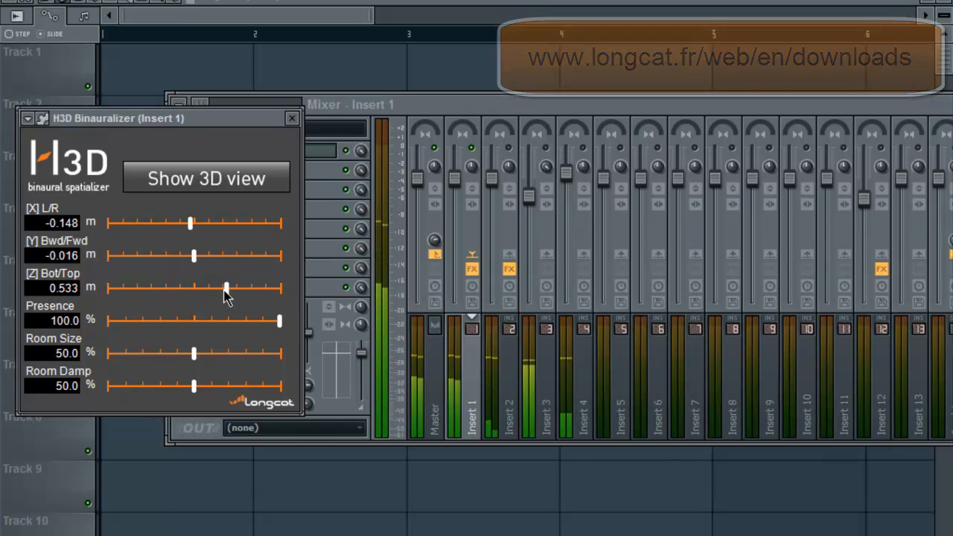
{"action": "left_click_drag", "start_coordinate": [226, 288], "coordinate": [239, 288]}
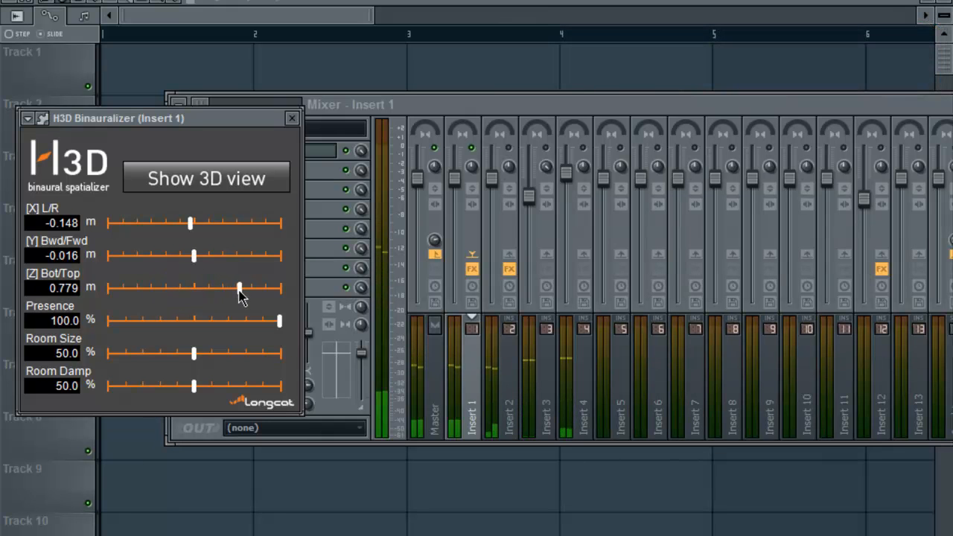
{"action": "left_click_drag", "start_coordinate": [238, 289], "coordinate": [154, 289]}
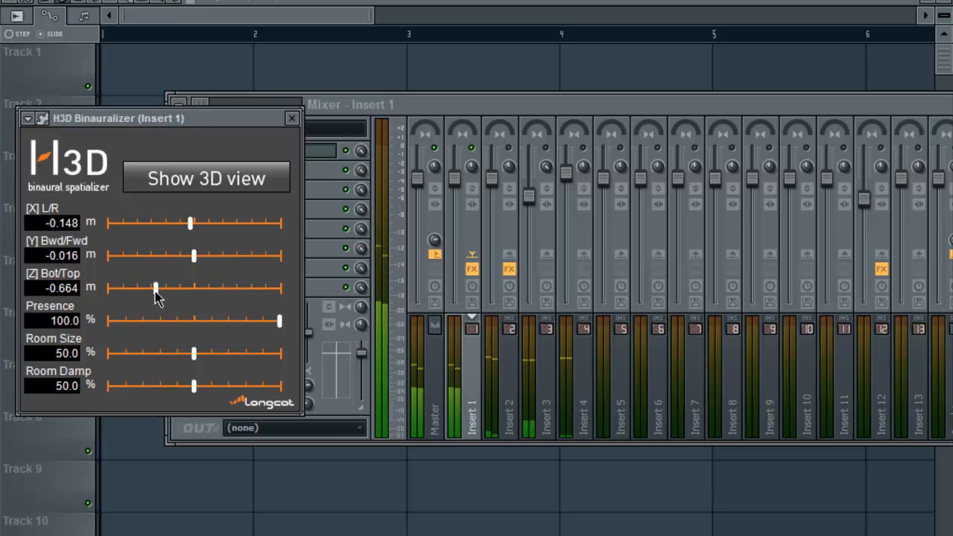
{"action": "left_click_drag", "start_coordinate": [155, 289], "coordinate": [116, 289]}
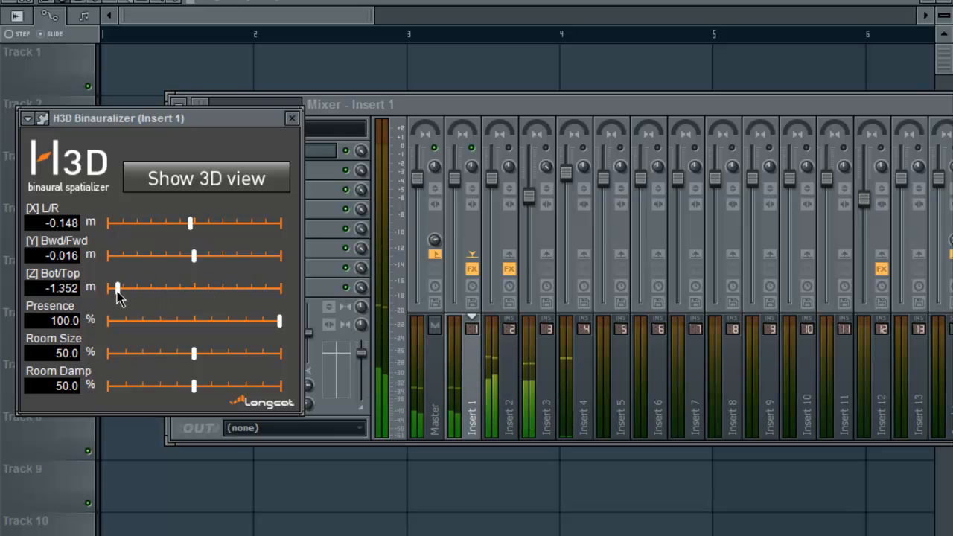
{"action": "left_click_drag", "start_coordinate": [117, 289], "coordinate": [192, 289]}
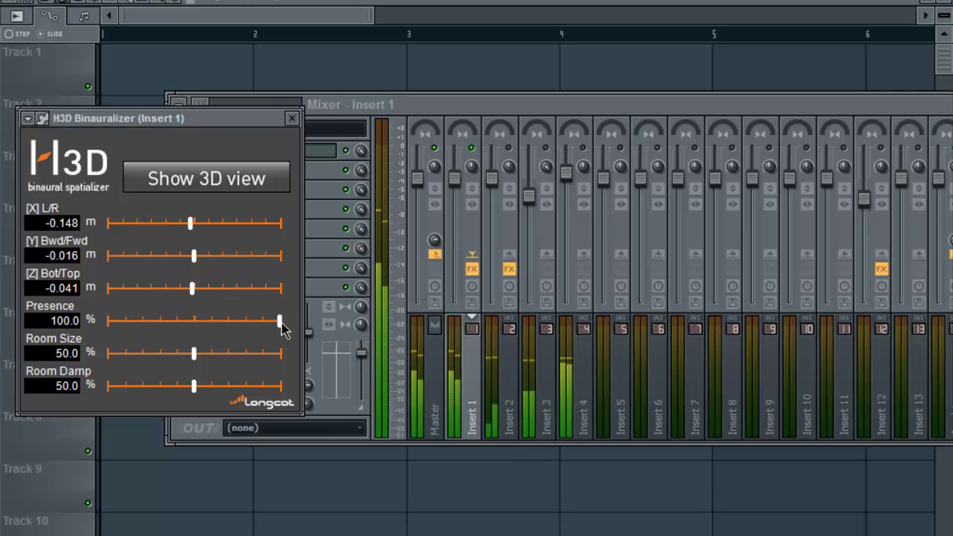
{"action": "left_click_drag", "start_coordinate": [192, 289], "coordinate": [197, 289]}
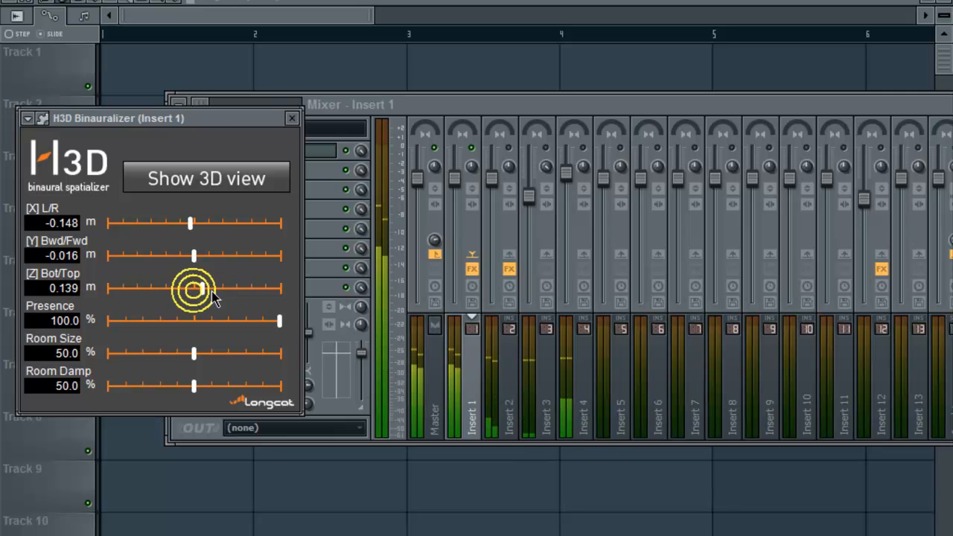
Reduce Presence briefly and bring it back to full 100%.
{"action": "left_click_drag", "start_coordinate": [280, 322], "coordinate": [179, 322]}
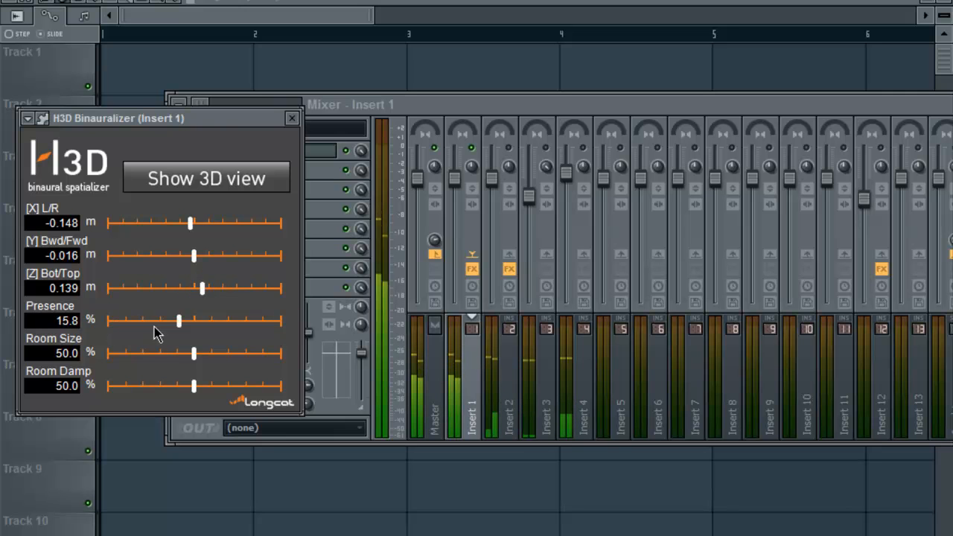
{"action": "left_click_drag", "start_coordinate": [179, 322], "coordinate": [280, 322]}
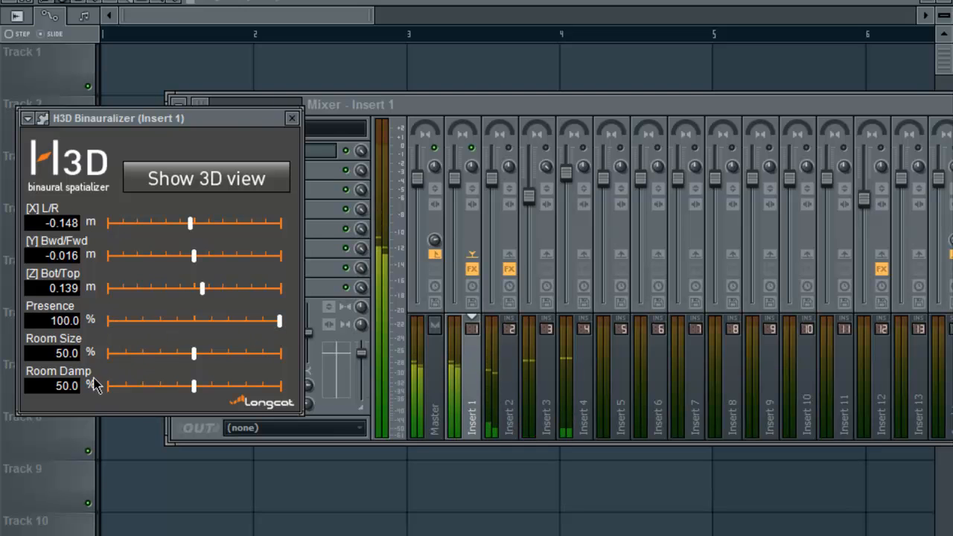
{"action": "mouse_move", "coordinate": [6, 238]}
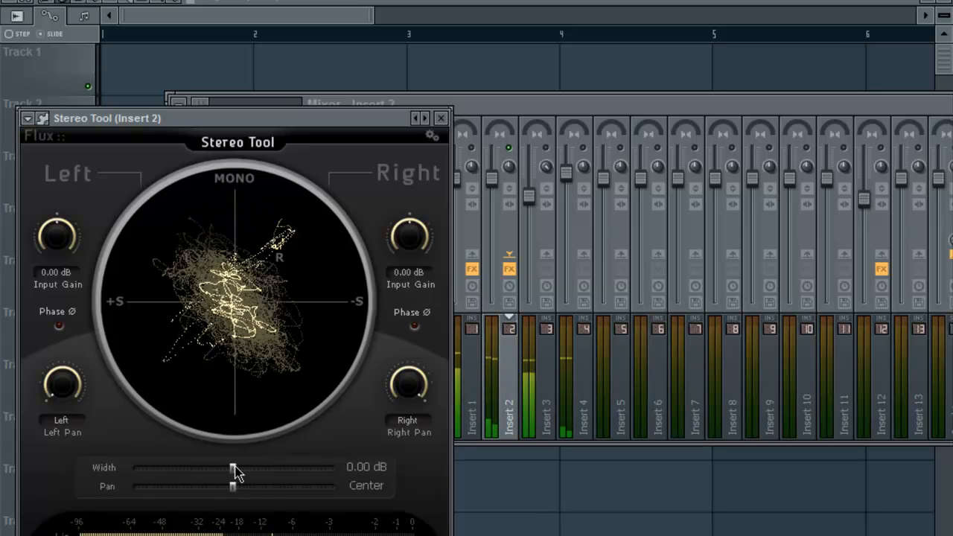
Narrow the Stereo Tool width down to -12 dB, collapsing the sound to mono.
{"action": "left_click_drag", "start_coordinate": [235, 469], "coordinate": [216, 469]}
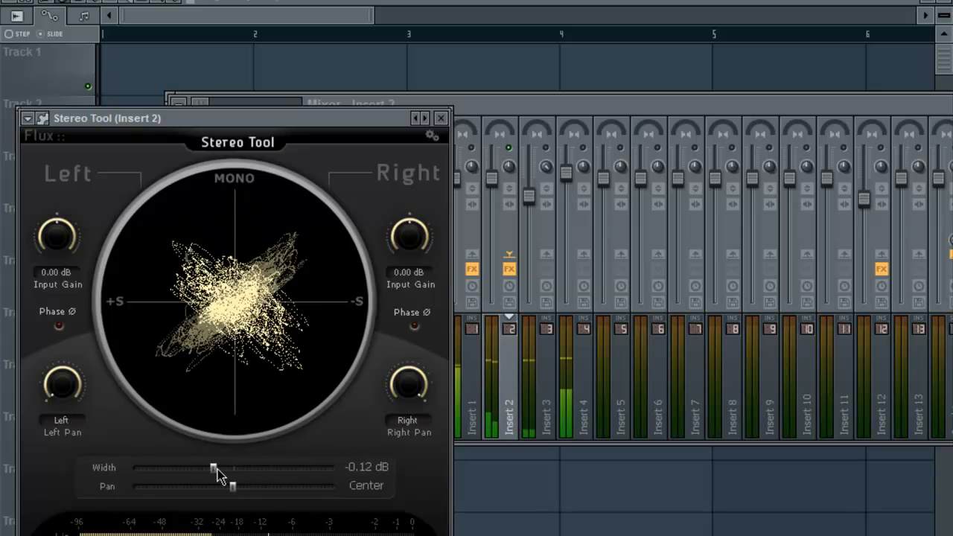
{"action": "left_click_drag", "start_coordinate": [214, 467], "coordinate": [132, 467]}
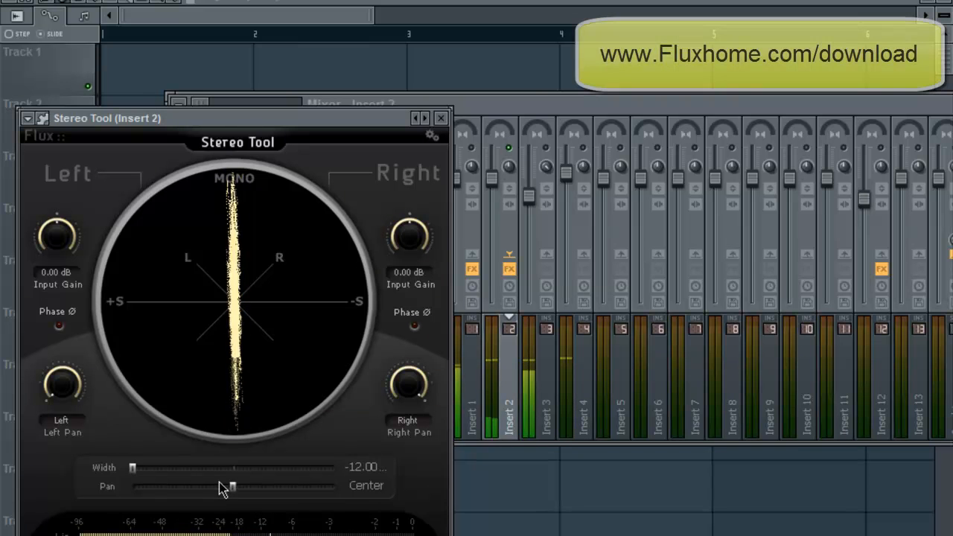
Sweep the mono sound right and left with Pan, then widen the image to 11.09 dB.
{"action": "left_click_drag", "start_coordinate": [225, 487], "coordinate": [274, 487]}
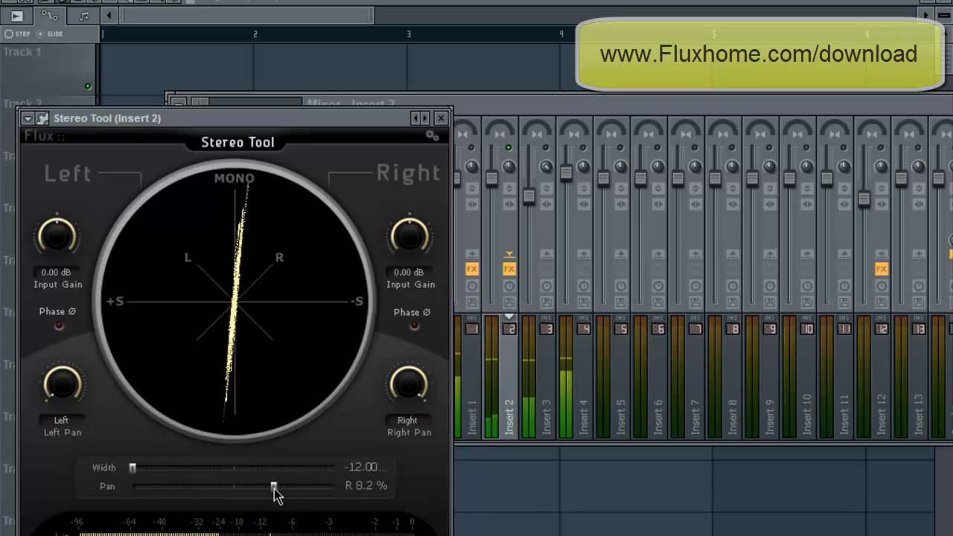
{"action": "left_click_drag", "start_coordinate": [274, 486], "coordinate": [333, 485]}
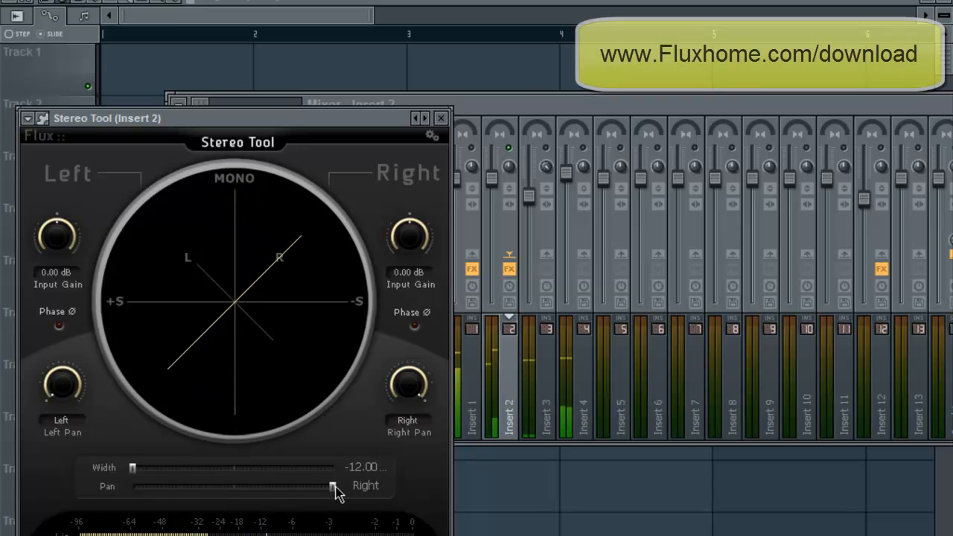
{"action": "left_click_drag", "start_coordinate": [334, 485], "coordinate": [179, 486]}
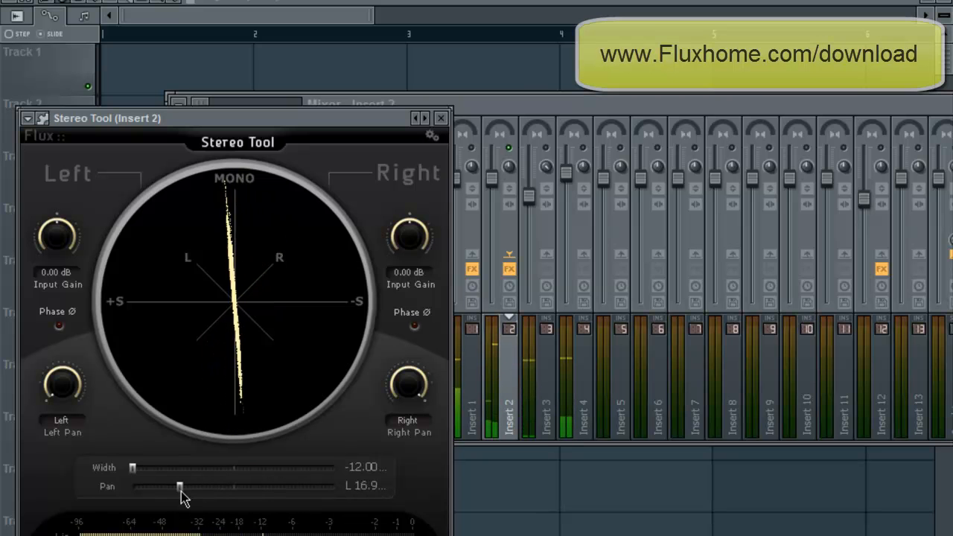
{"action": "left_click_drag", "start_coordinate": [179, 485], "coordinate": [179, 486]}
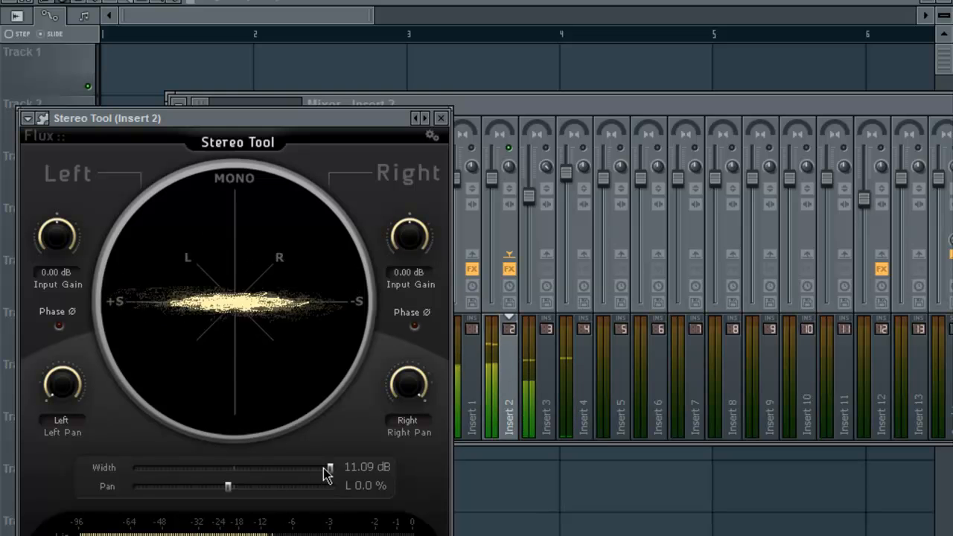
Return the width to about 0 dB and try panning the sound right then left.
{"action": "left_click_drag", "start_coordinate": [329, 468], "coordinate": [262, 467]}
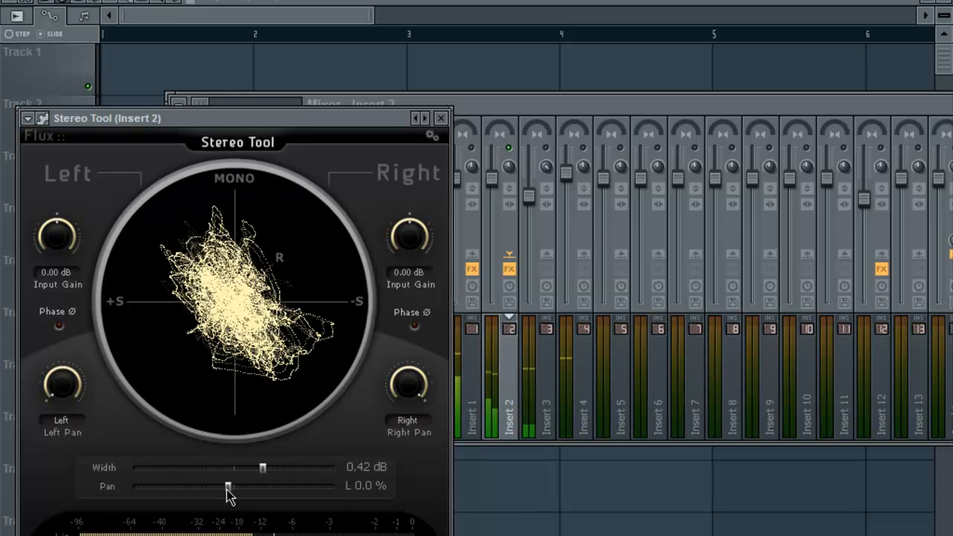
{"action": "left_click_drag", "start_coordinate": [229, 485], "coordinate": [316, 485]}
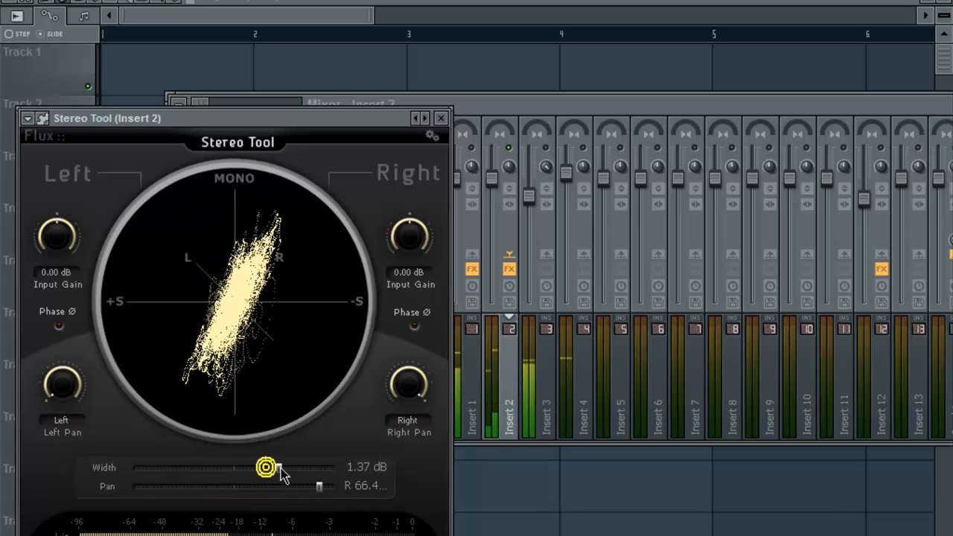
{"action": "left_click_drag", "start_coordinate": [265, 467], "coordinate": [268, 469]}
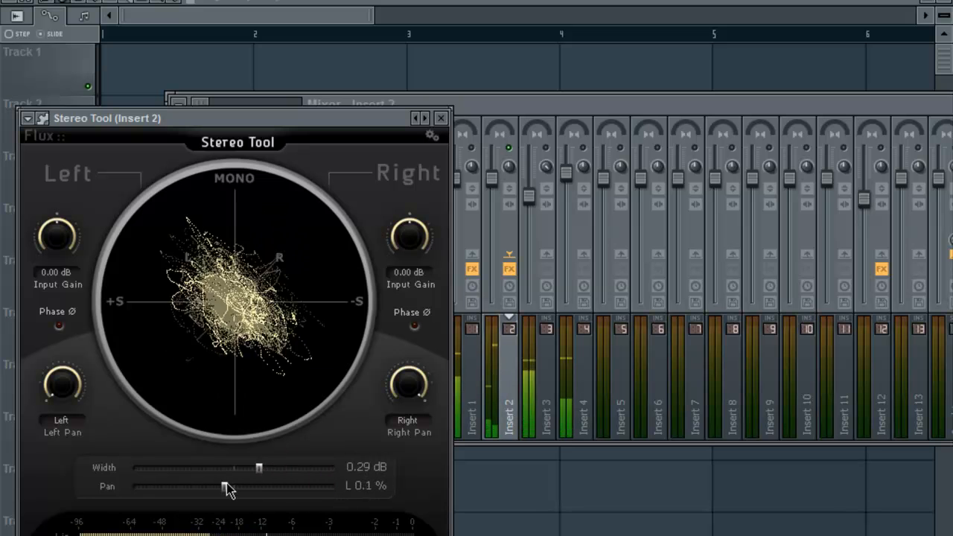
{"action": "left_click_drag", "start_coordinate": [226, 485], "coordinate": [152, 485]}
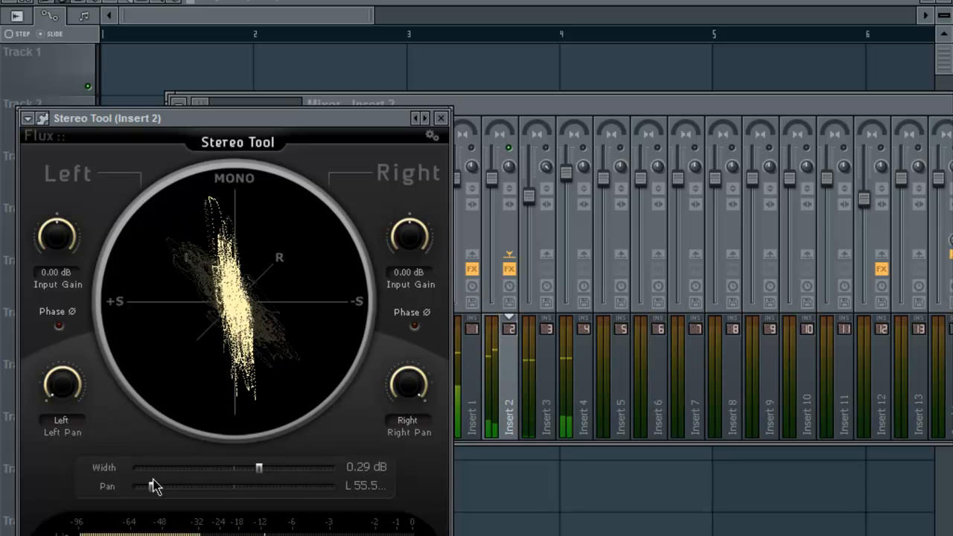
Collapse the width to -12 dB mono and set Pan just left of centre at L 2.1%.
{"action": "left_click_drag", "start_coordinate": [259, 467], "coordinate": [156, 469]}
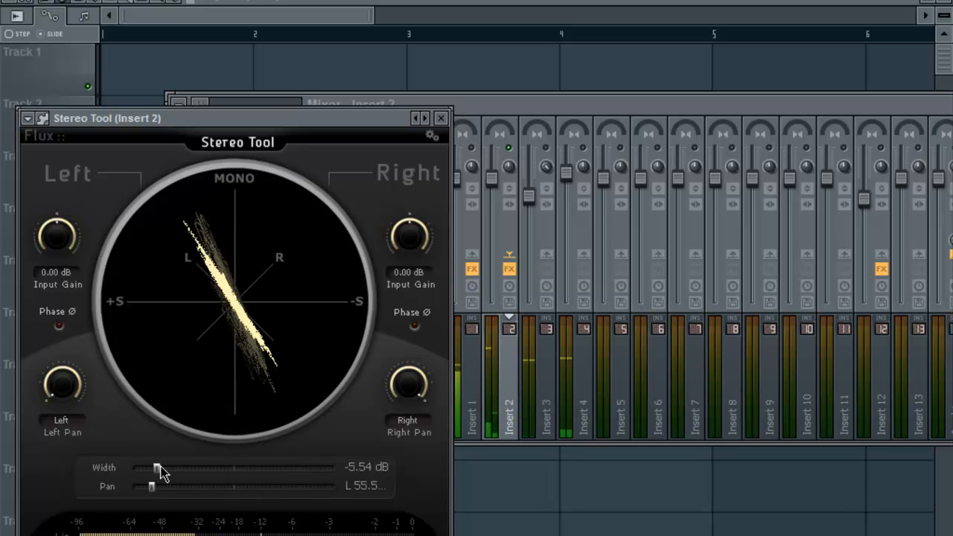
{"action": "left_click_drag", "start_coordinate": [156, 468], "coordinate": [132, 467]}
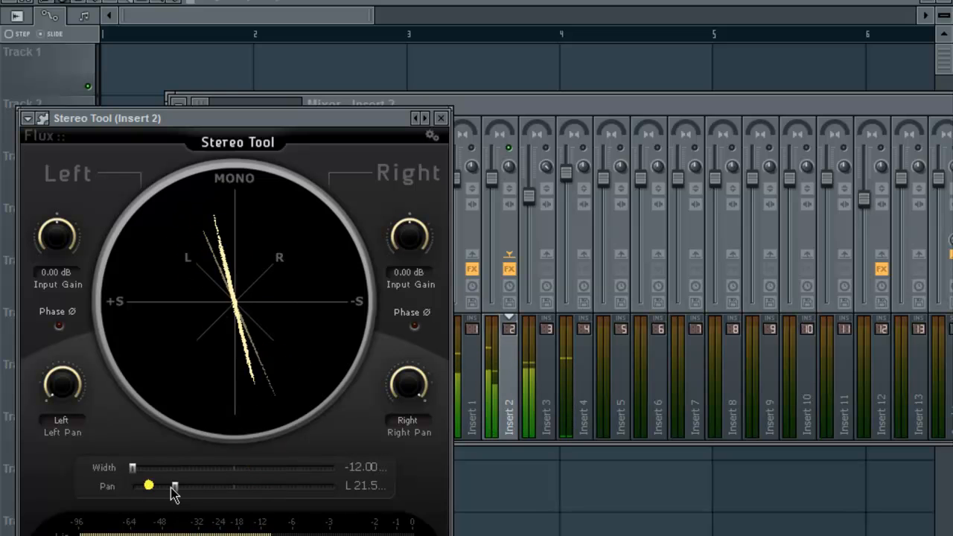
{"action": "left_click_drag", "start_coordinate": [149, 486], "coordinate": [207, 485]}
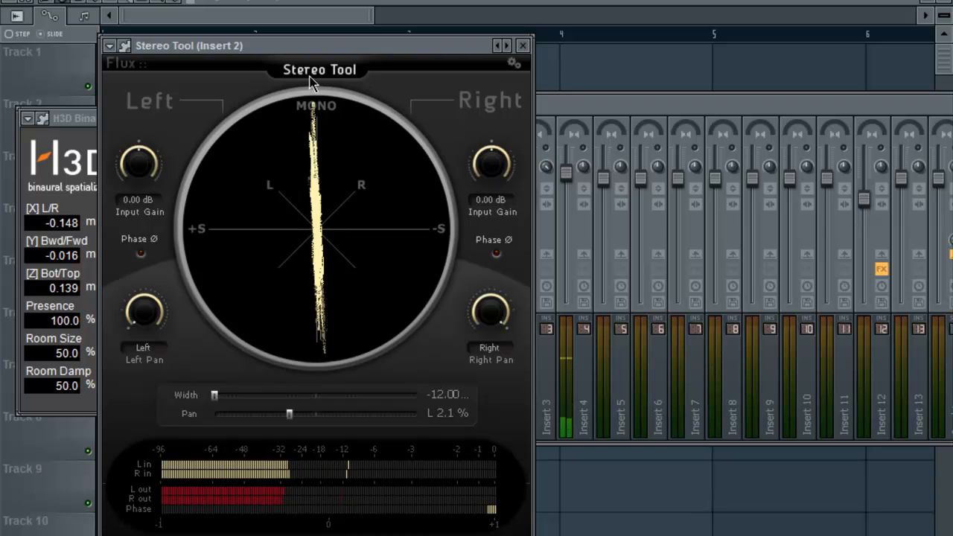
{"action": "mouse_move", "coordinate": [295, 170]}
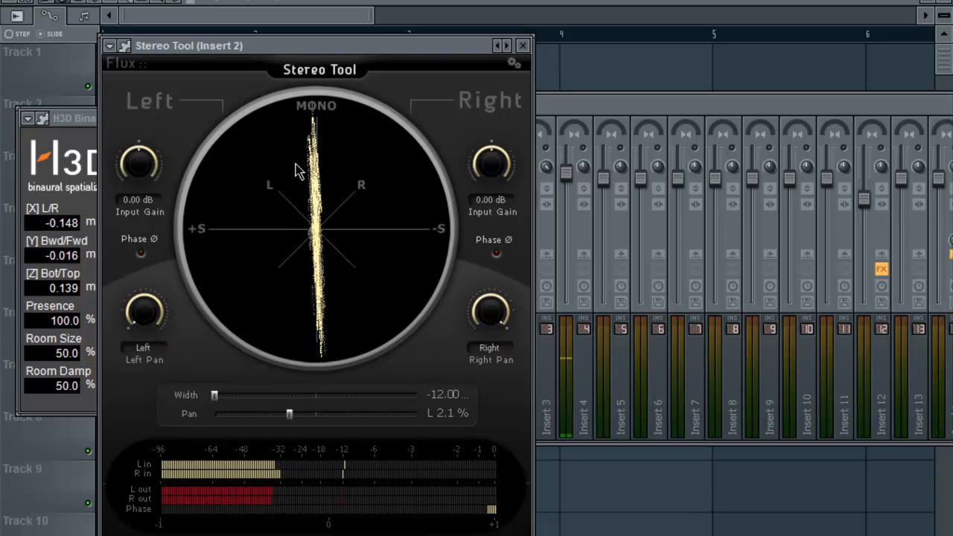
{"action": "mouse_move", "coordinate": [482, 86]}
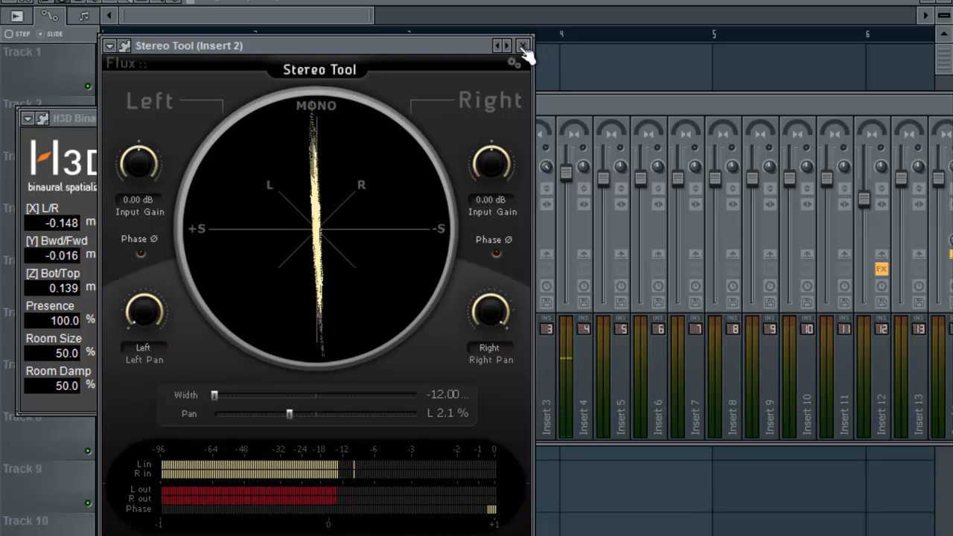
Close the Stereo Tool window for Insert 2.
{"action": "left_click", "coordinate": [524, 45]}
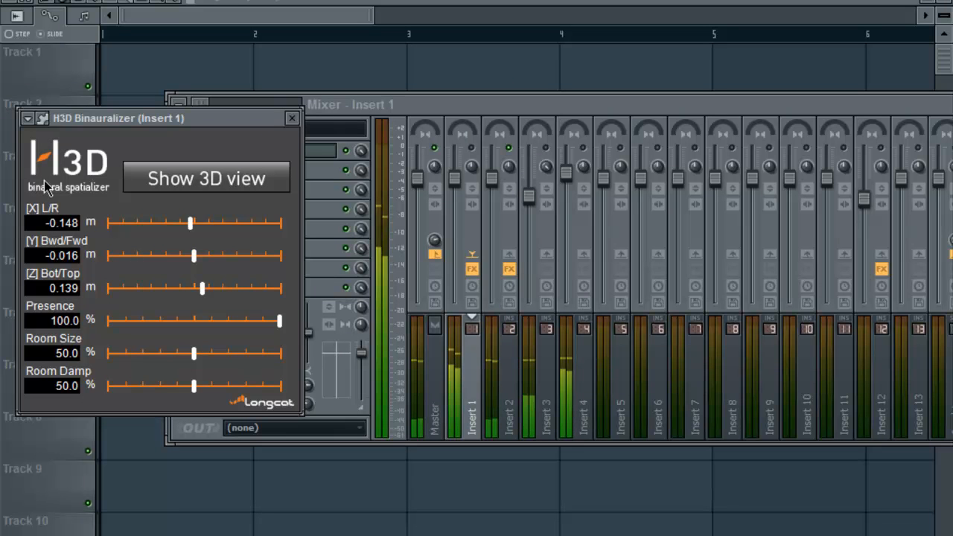
{"action": "mouse_move", "coordinate": [127, 203]}
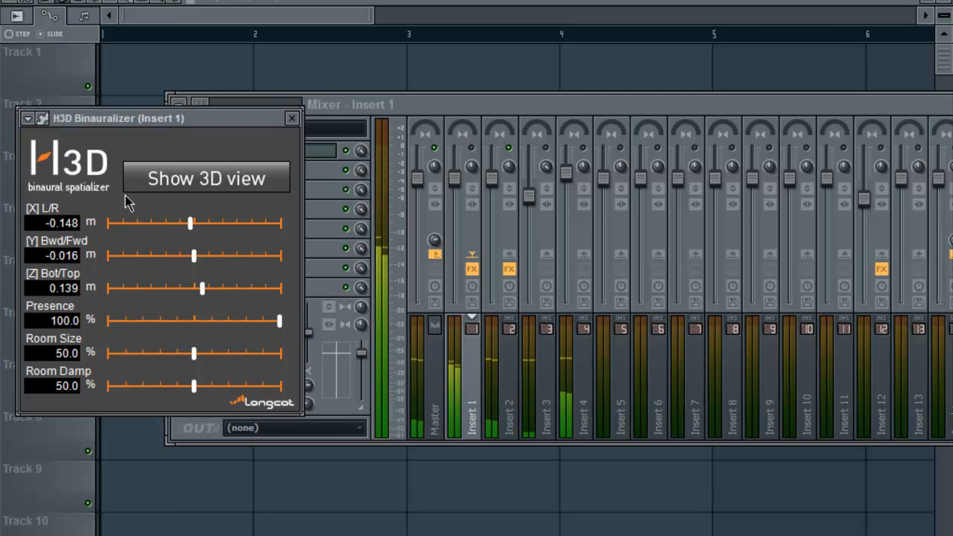
{"action": "mouse_move", "coordinate": [286, 417]}
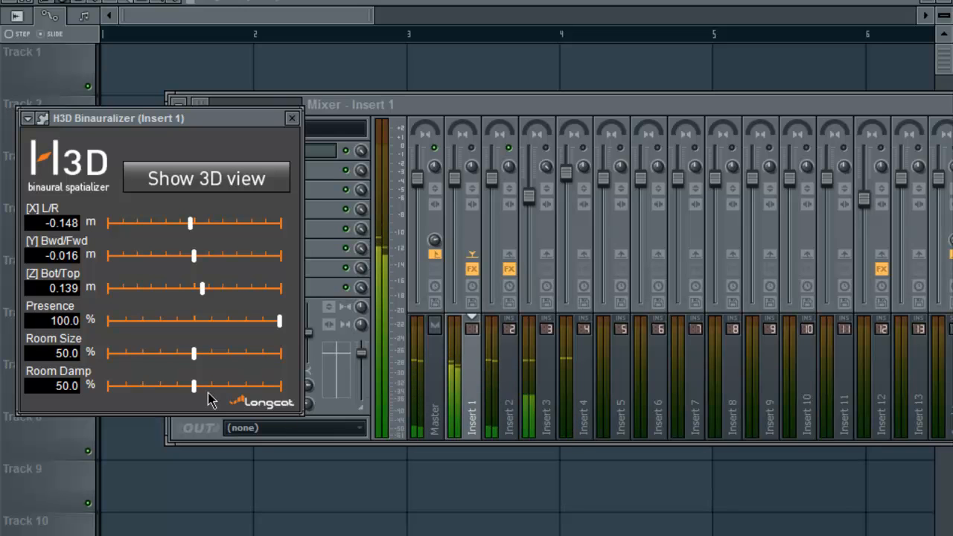
{"action": "mouse_move", "coordinate": [474, 157]}
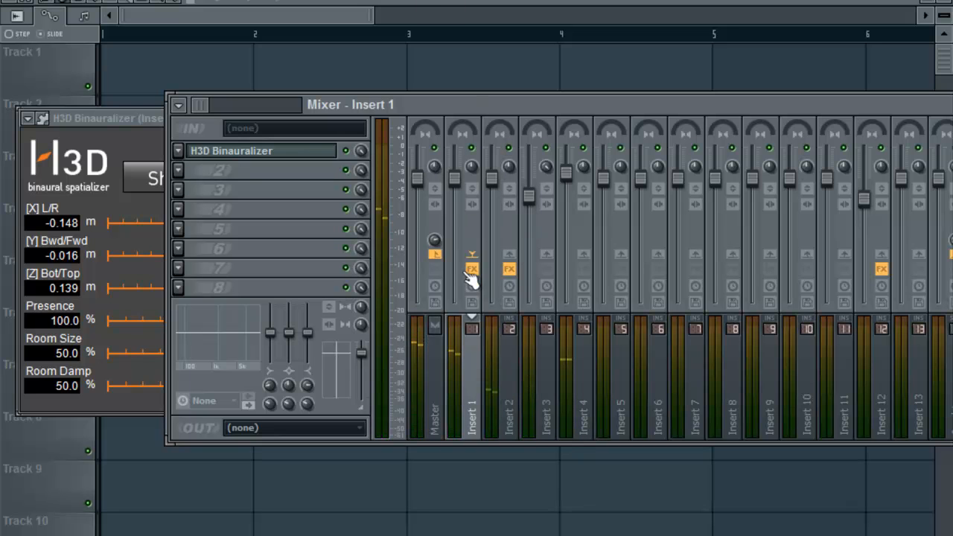
Select Insert 12 in the mixer and its iZotope Nectar effect slot.
{"action": "left_click", "coordinate": [884, 395]}
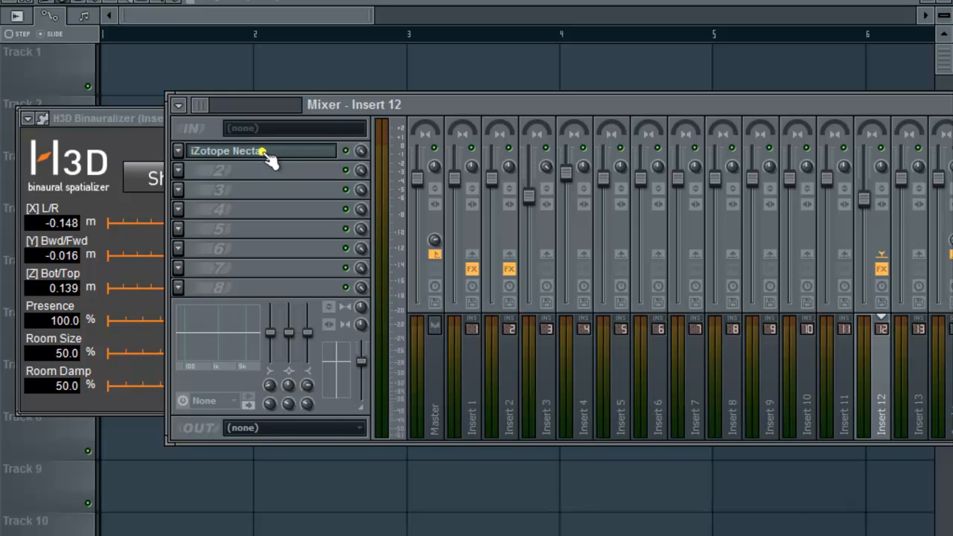
{"action": "left_click", "coordinate": [253, 151]}
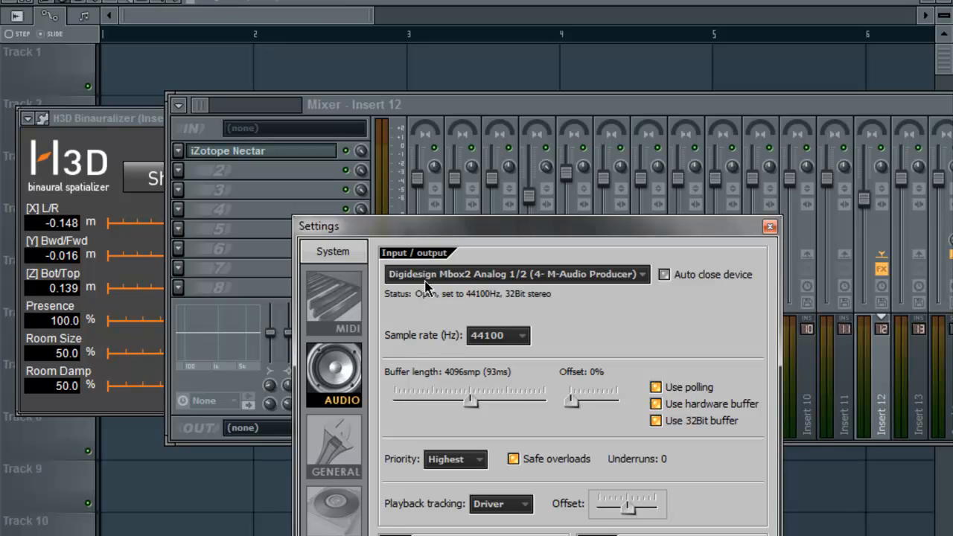
{"action": "mouse_move", "coordinate": [402, 399]}
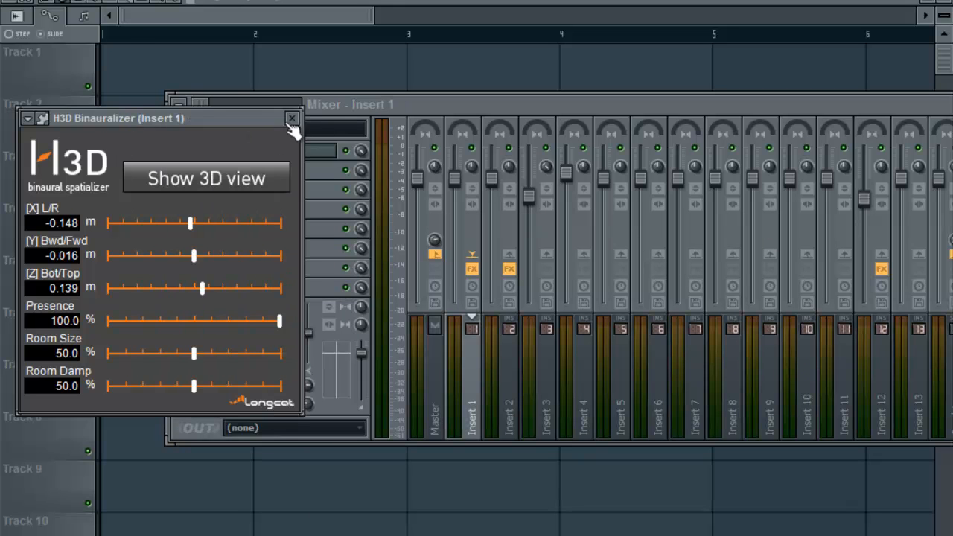
Close the H3D Binauralizer window, leaving the mixer on Insert 1.
{"action": "left_click", "coordinate": [291, 119]}
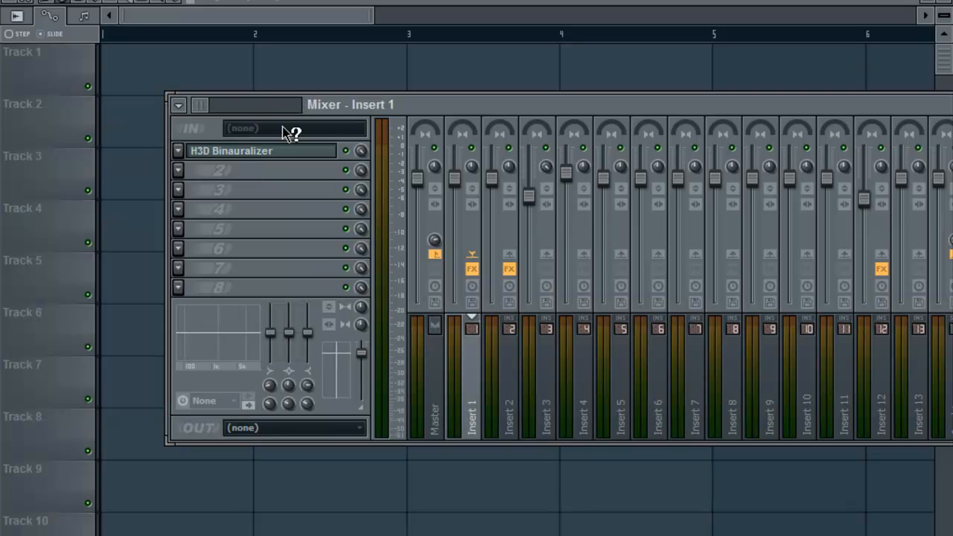